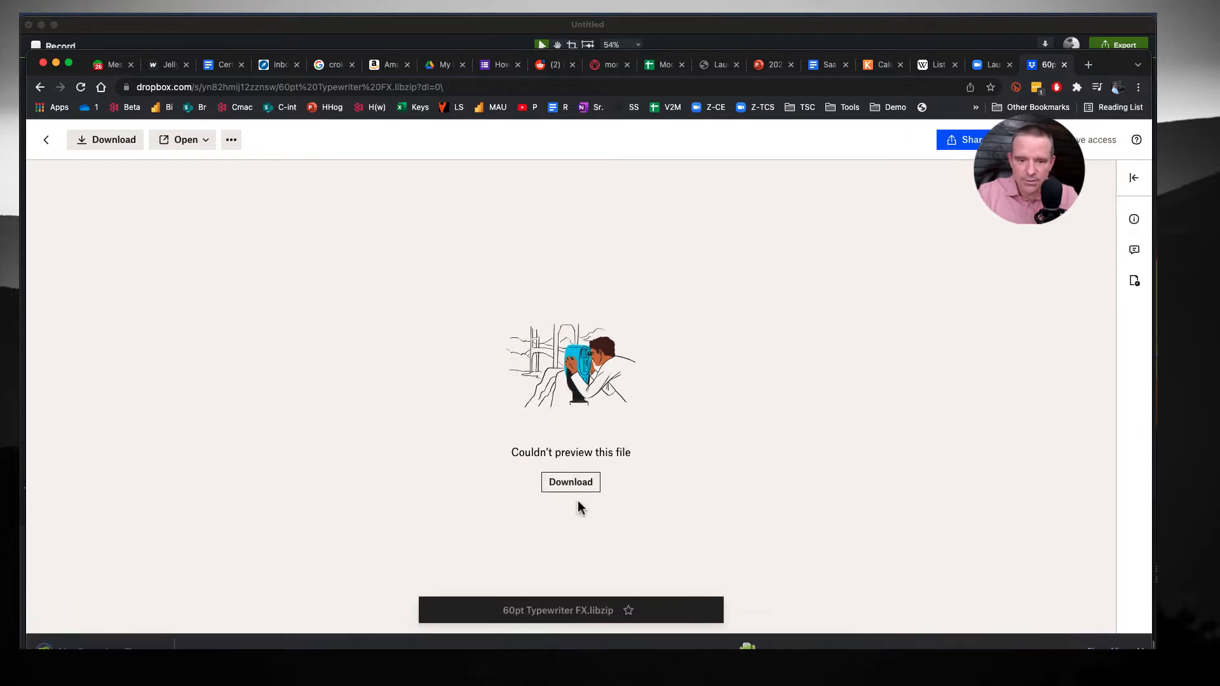
# Step: Download 60pt Typewriter FX.libzip from Dropbox and bring up the downloaded item's options
pyautogui.click(571, 483)
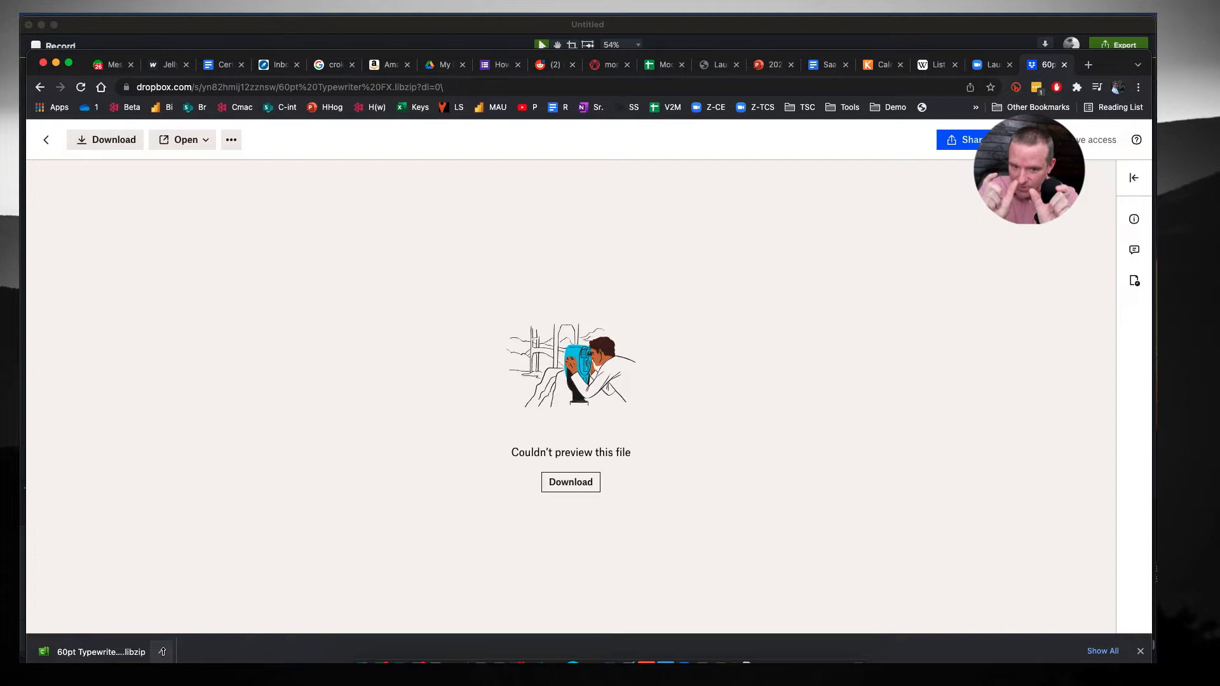
pyautogui.click(163, 652)
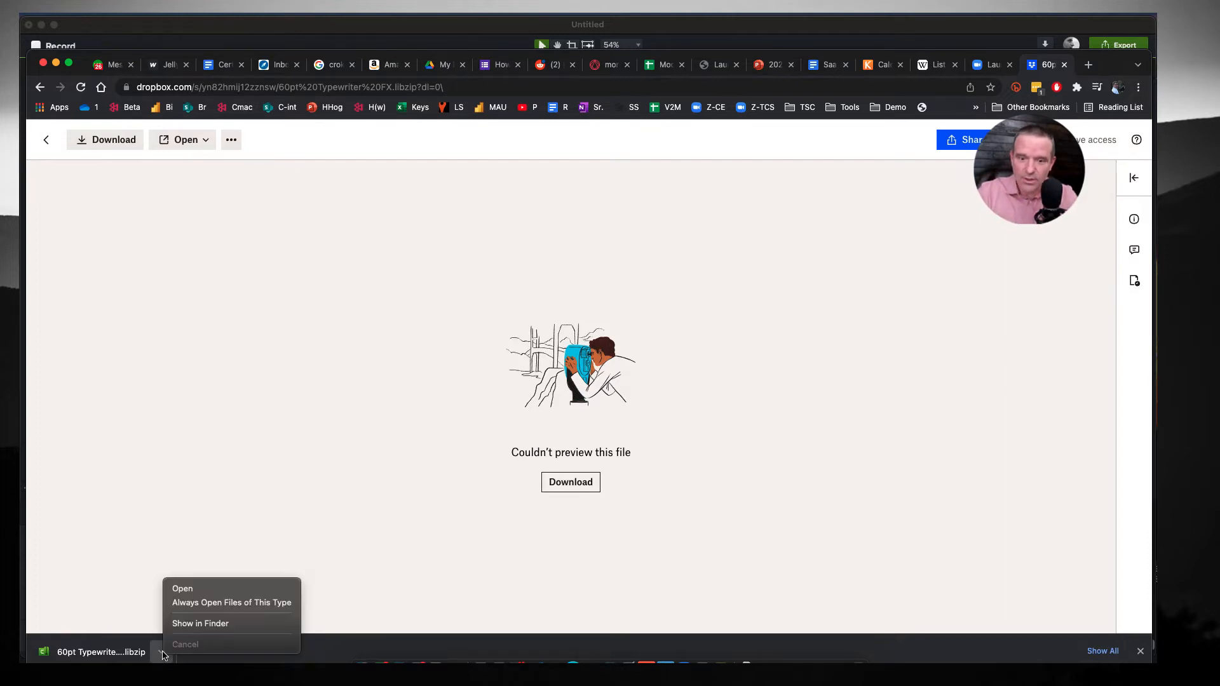
pyautogui.moveTo(183, 590)
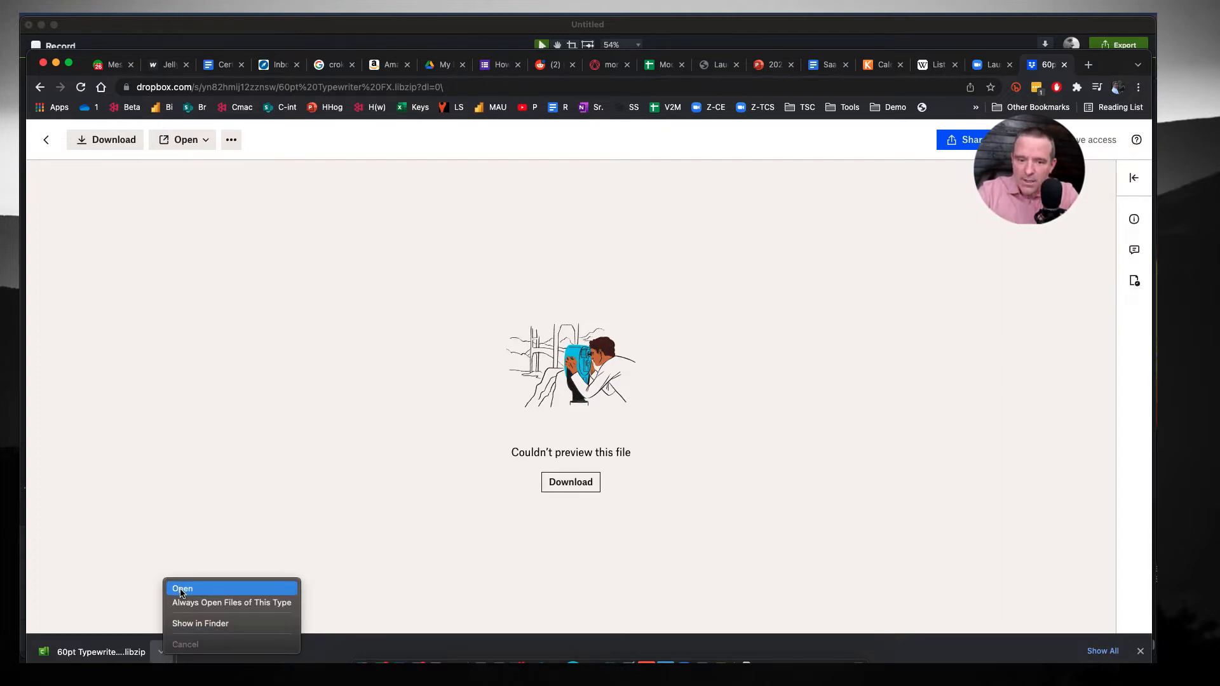
# Step: Import the opened .libzip into the Sunburst library via the Add To Library dialog
pyautogui.click(183, 589)
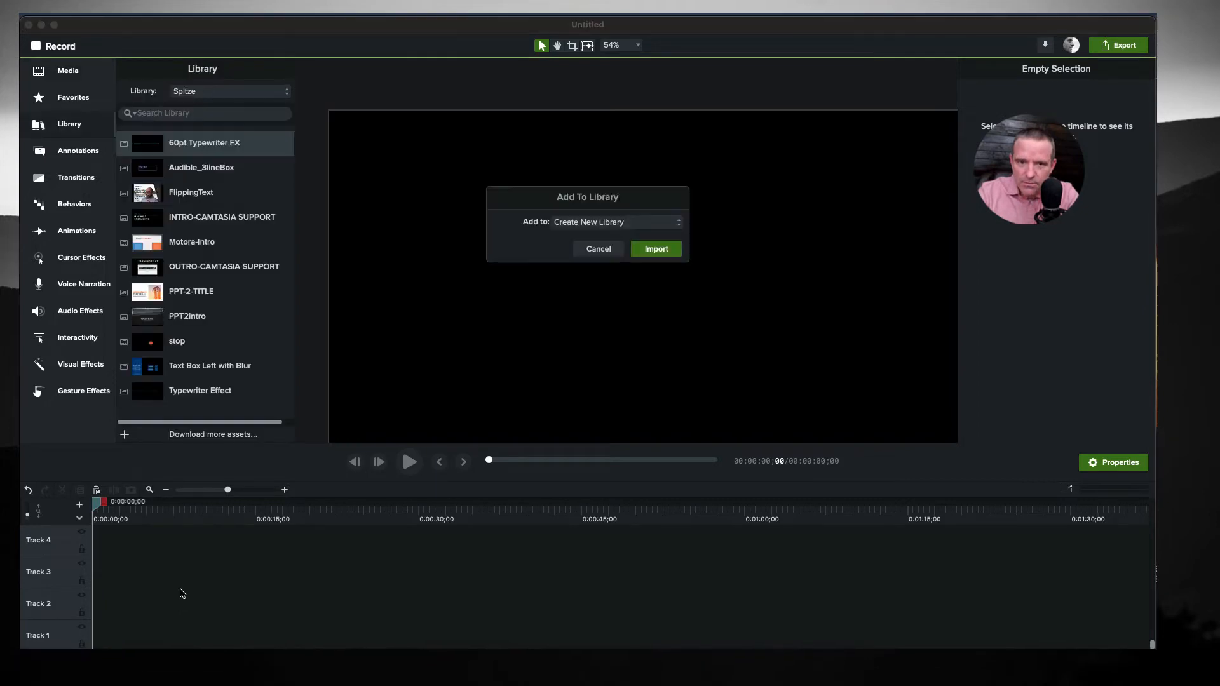
pyautogui.moveTo(611, 231)
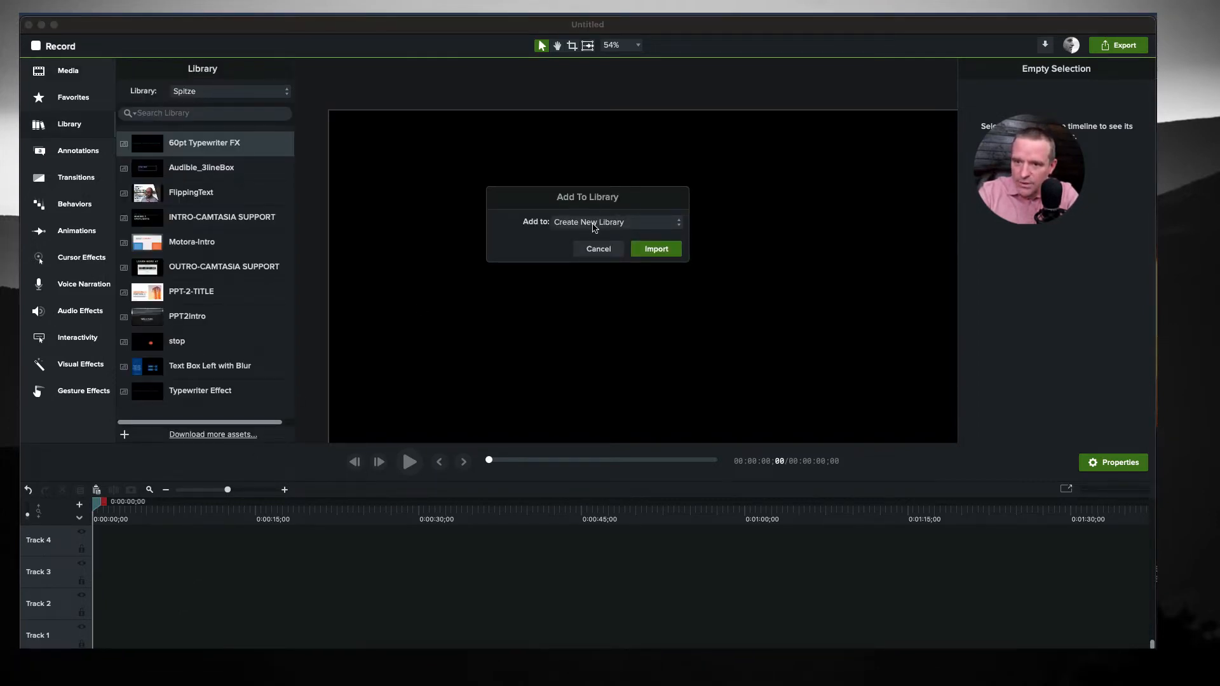
pyautogui.click(618, 221)
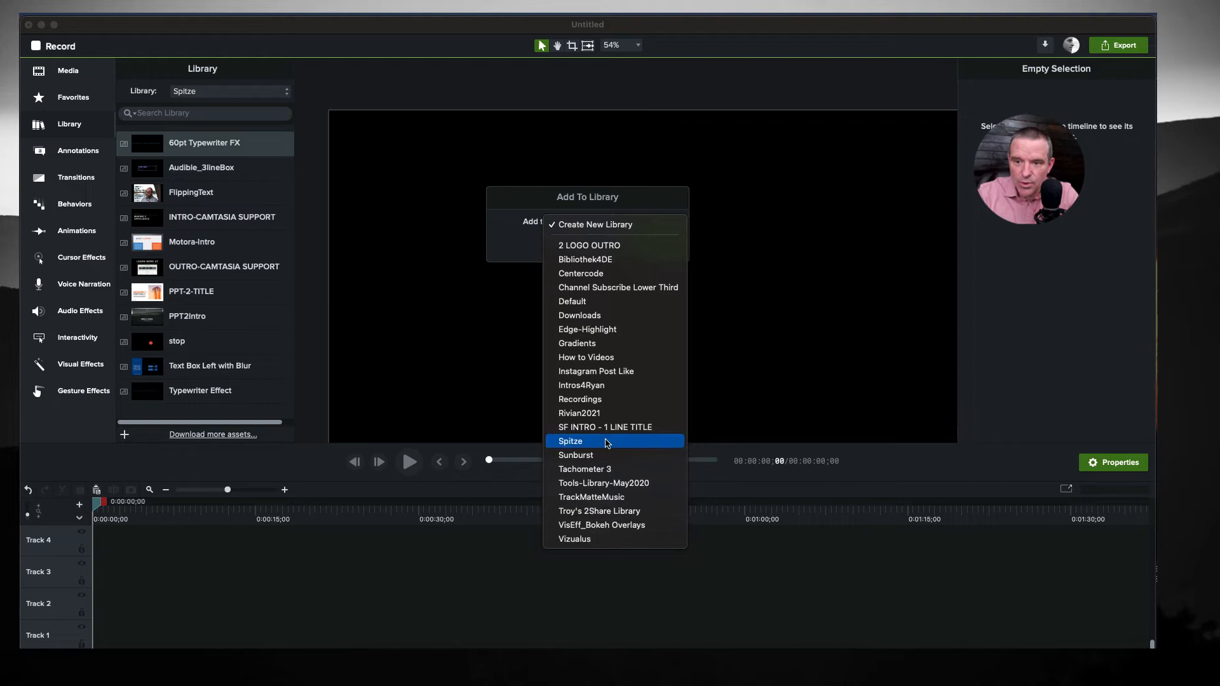
pyautogui.moveTo(591, 455)
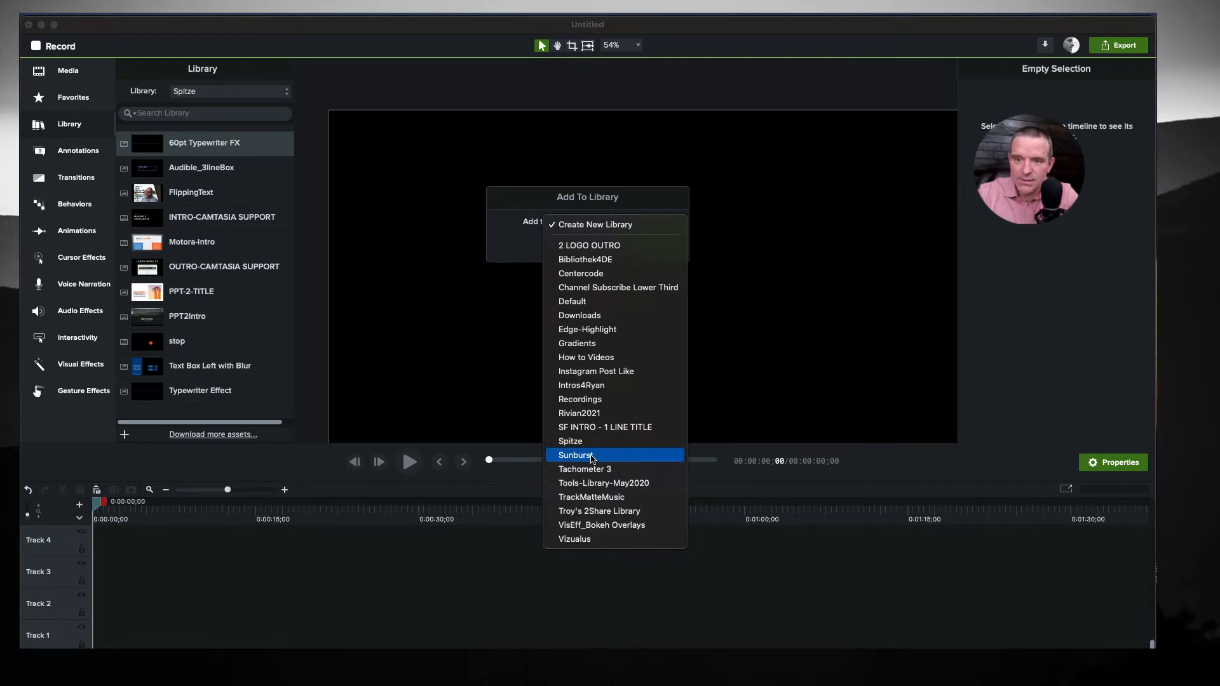
pyautogui.click(576, 455)
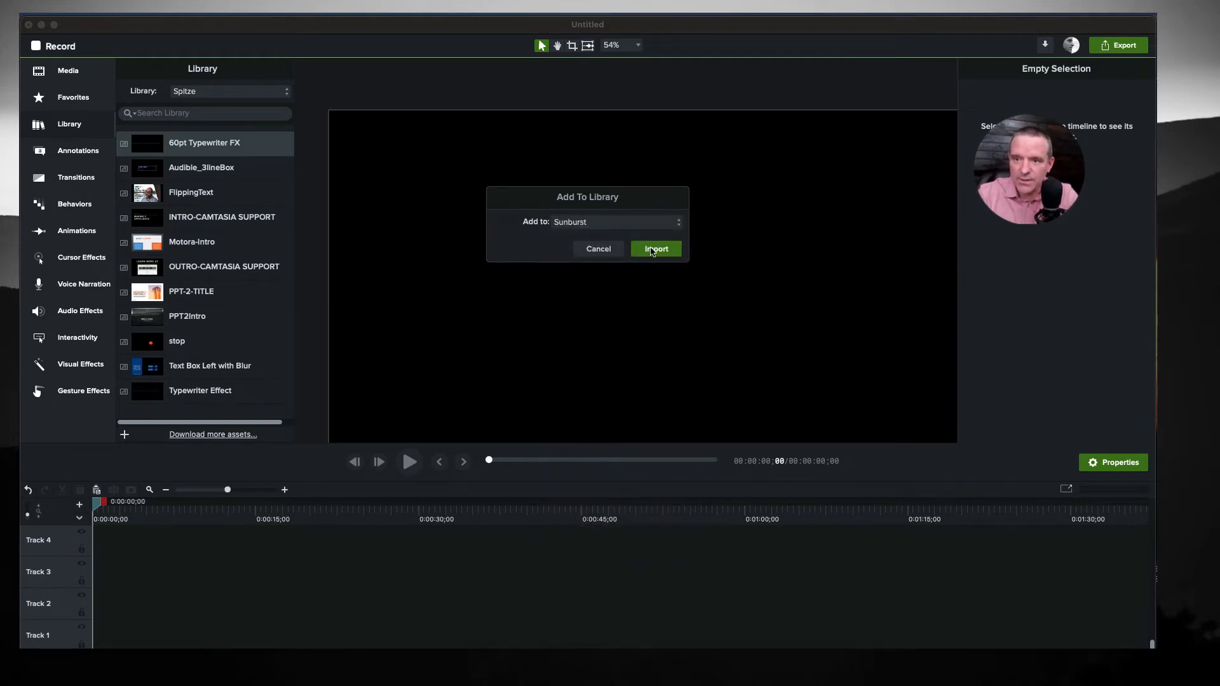
pyautogui.click(656, 250)
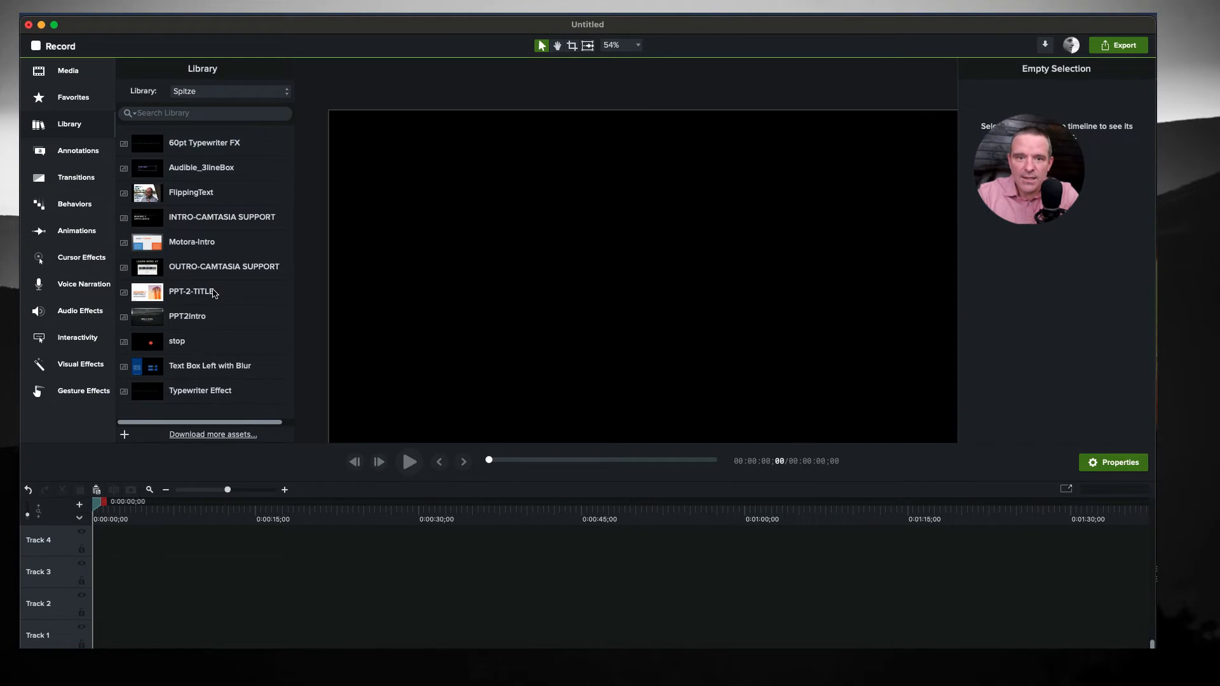
# Step: Select Sunburst in the Library dropdown so 60pt Typewriter FX is listed
pyautogui.click(229, 91)
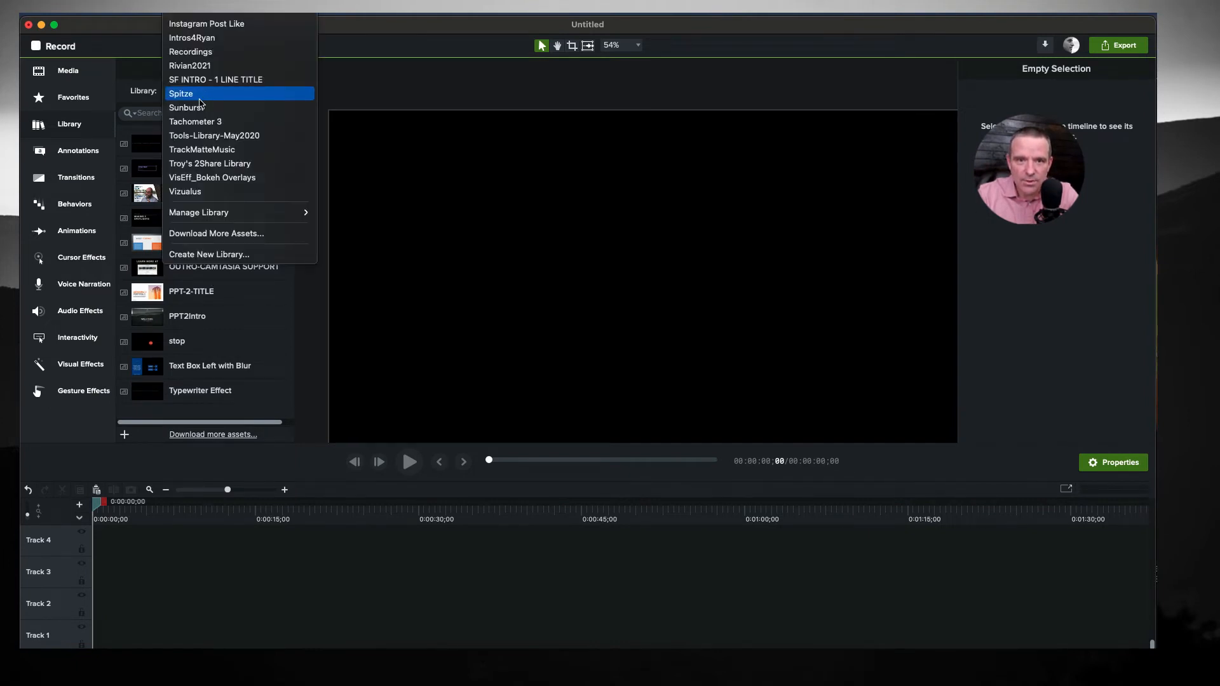
pyautogui.click(187, 107)
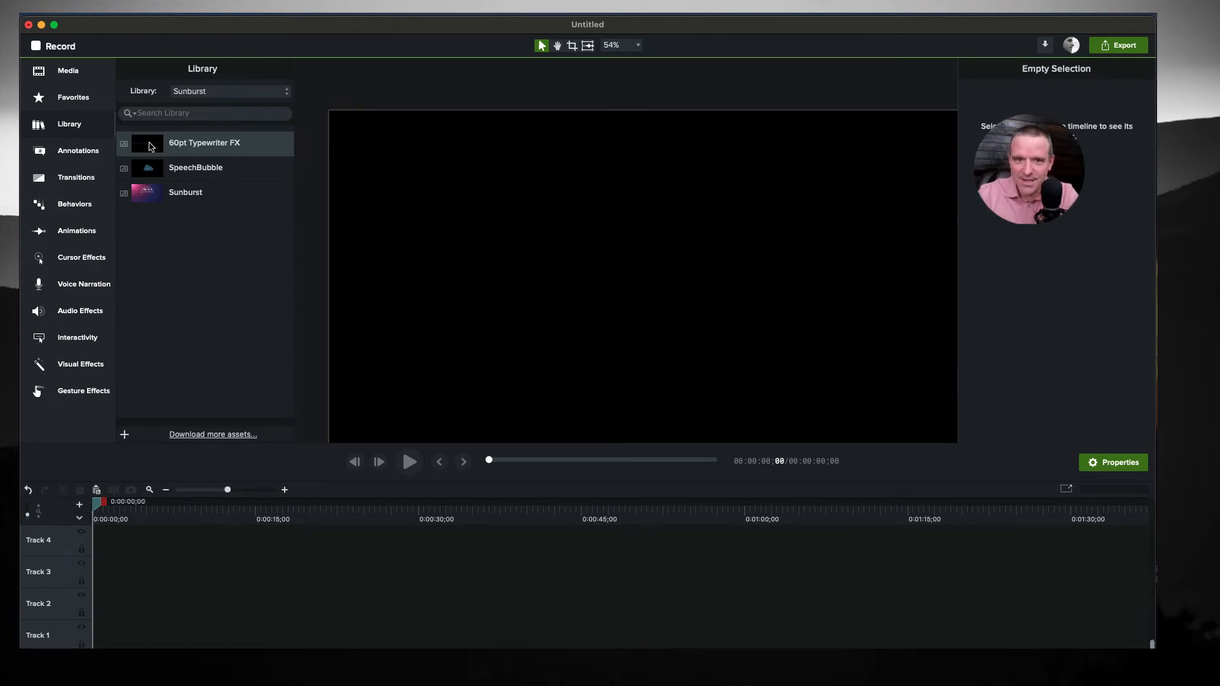
# Step: Drag 60pt Typewriter FX onto the timeline and open its group to show the inner tracks
pyautogui.moveTo(147, 142); pyautogui.dragTo(131, 572)
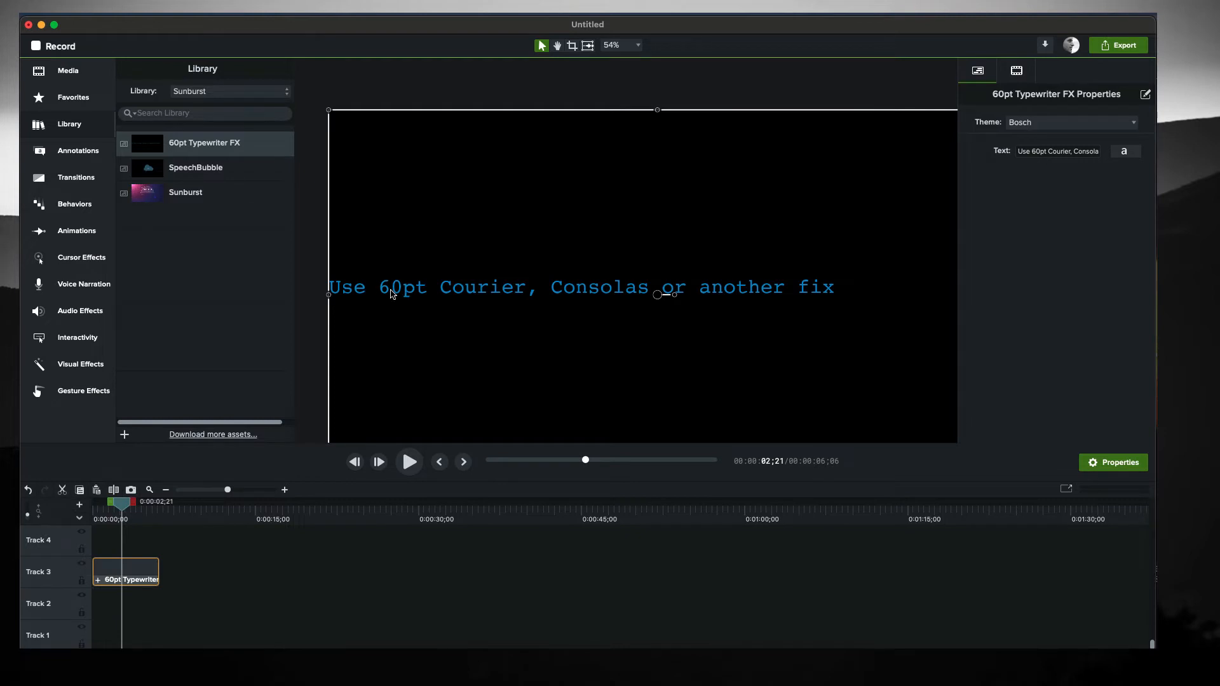
pyautogui.moveTo(444, 297)
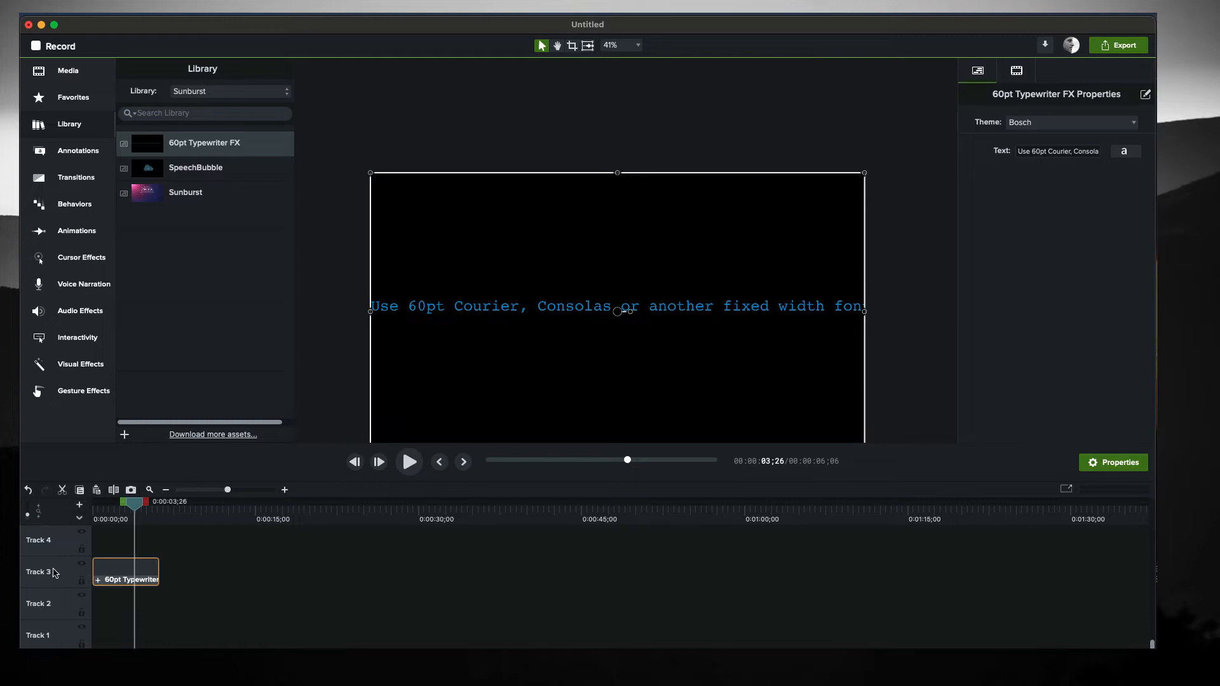
pyautogui.moveTo(125, 575); pyautogui.dragTo(126, 642)
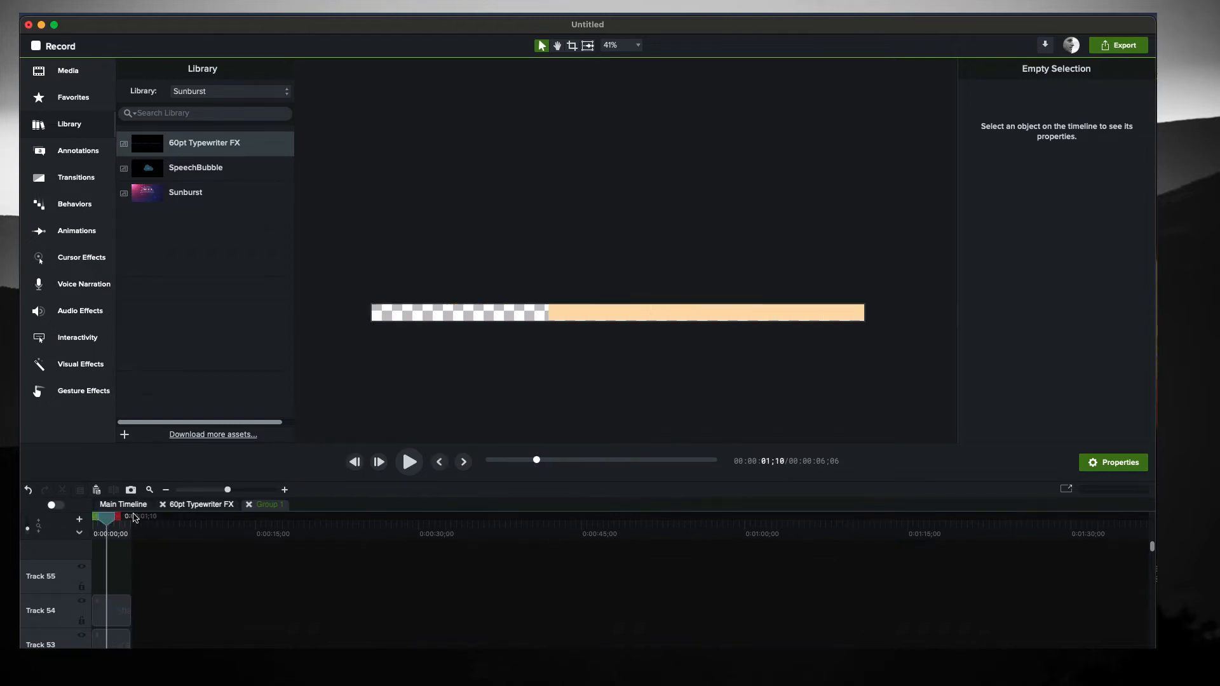
pyautogui.moveTo(74, 524)
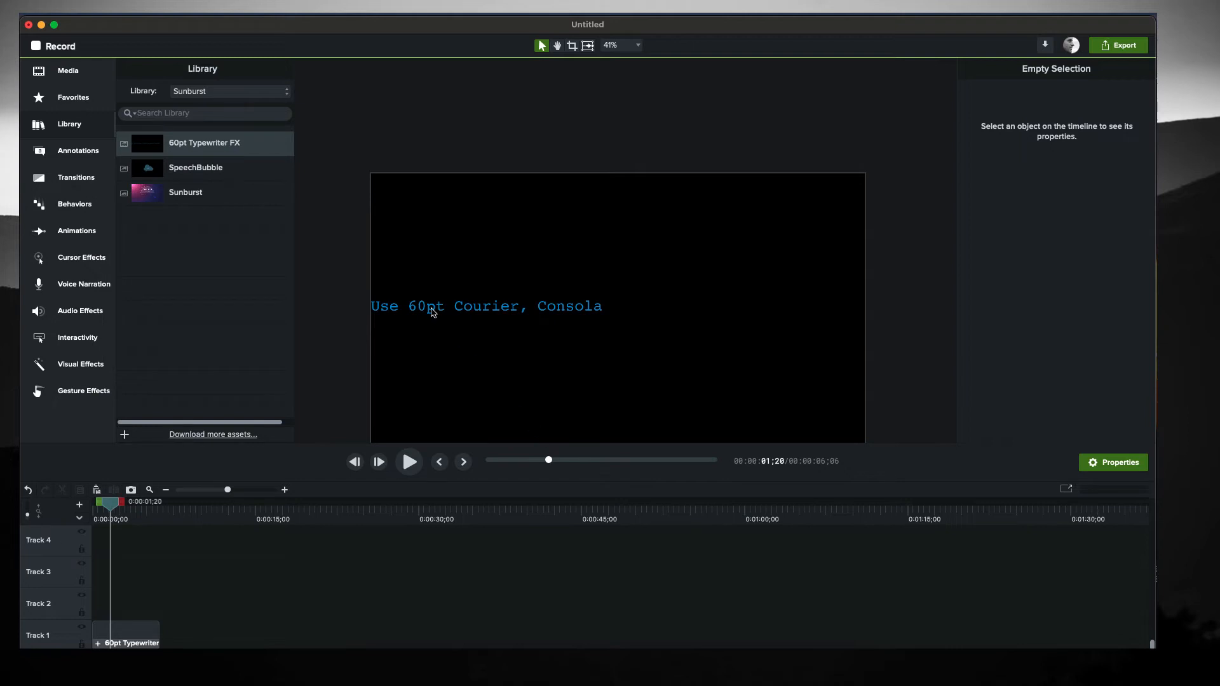
pyautogui.moveTo(468, 309)
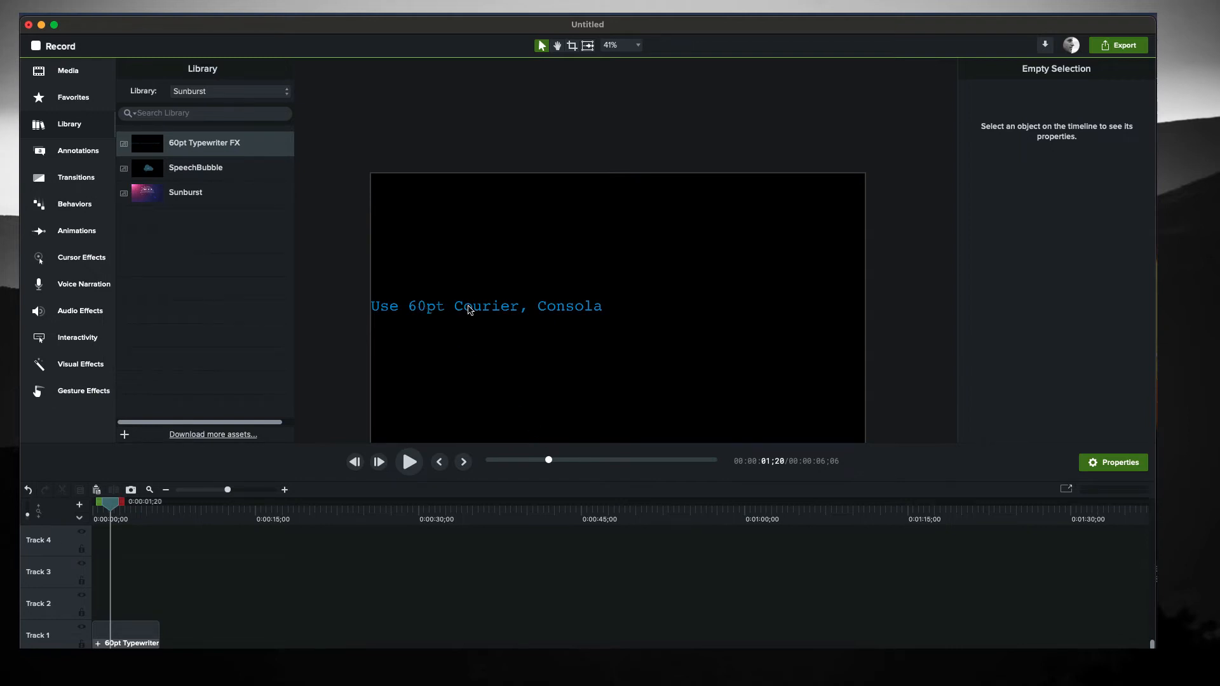
pyautogui.moveTo(459, 313)
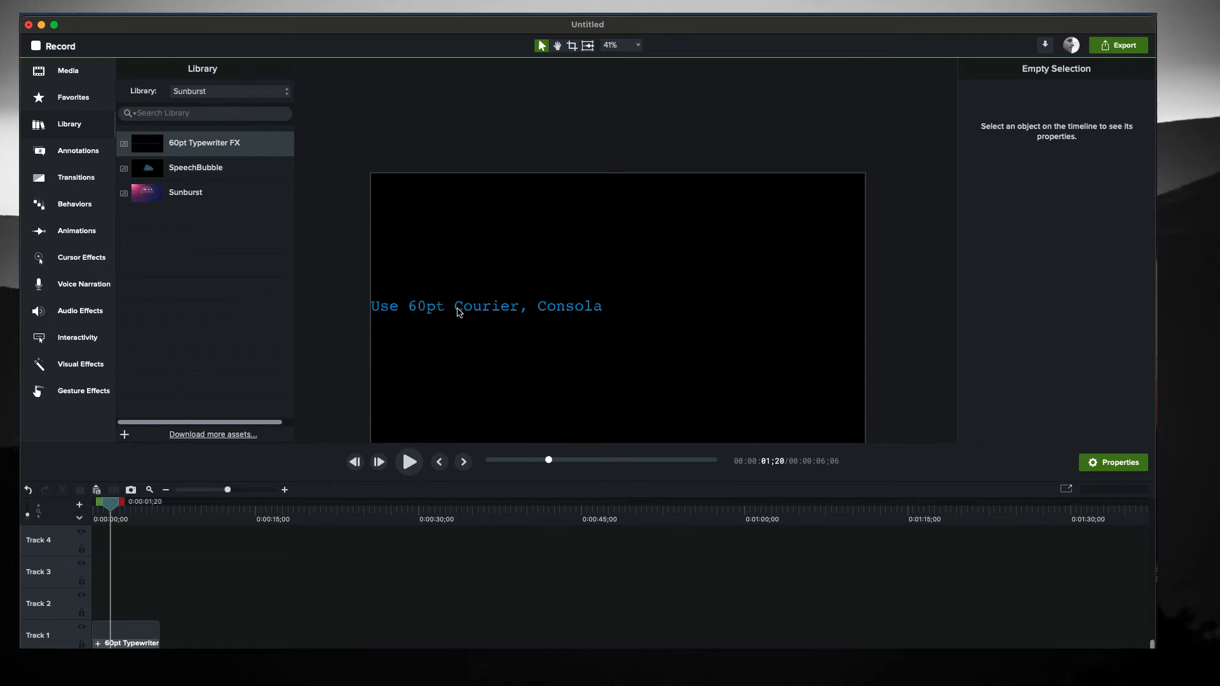
pyautogui.moveTo(444, 323)
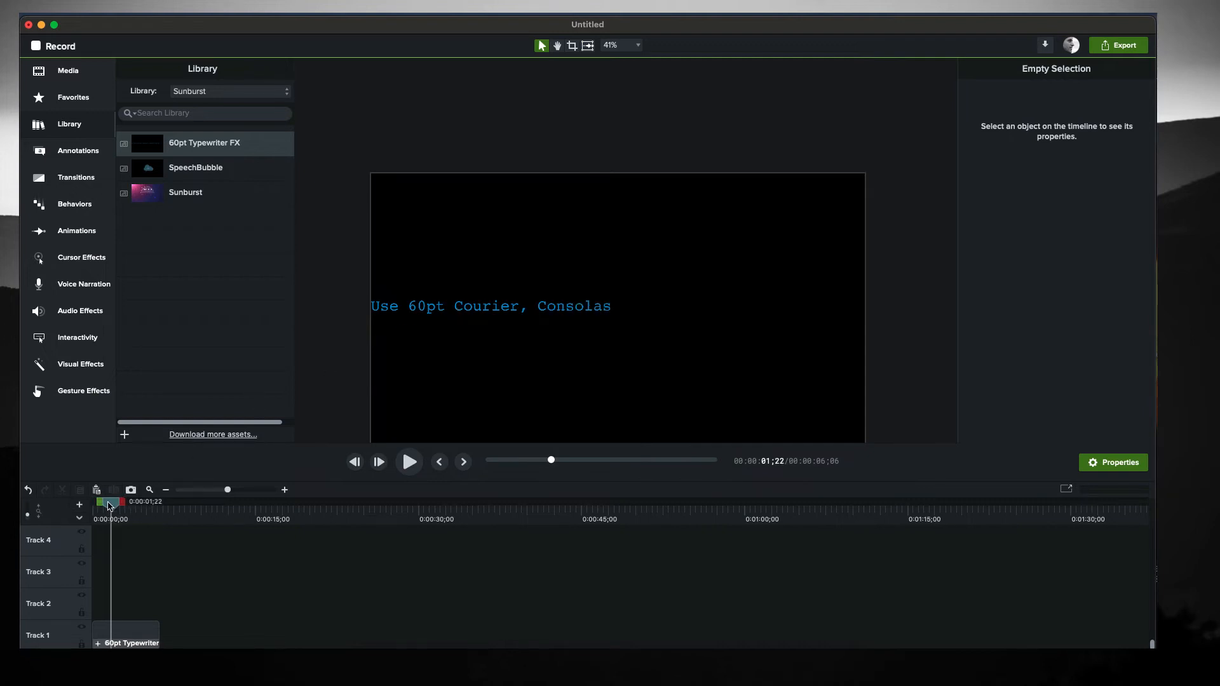
# Step: Add a second Typewriter FX clip on Track 2 reading 'this is new text' and scrub to preview it
pyautogui.click(128, 638)
pyautogui.write('this is new text')
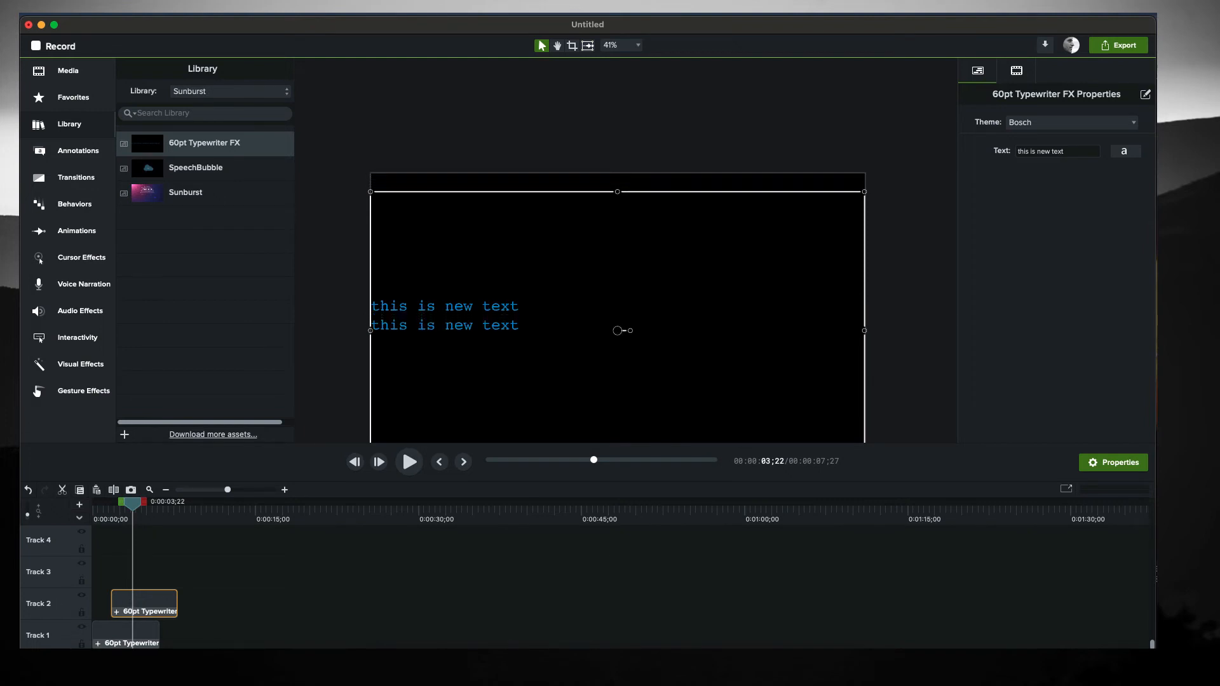
pyautogui.moveTo(131, 503); pyautogui.dragTo(113, 502)
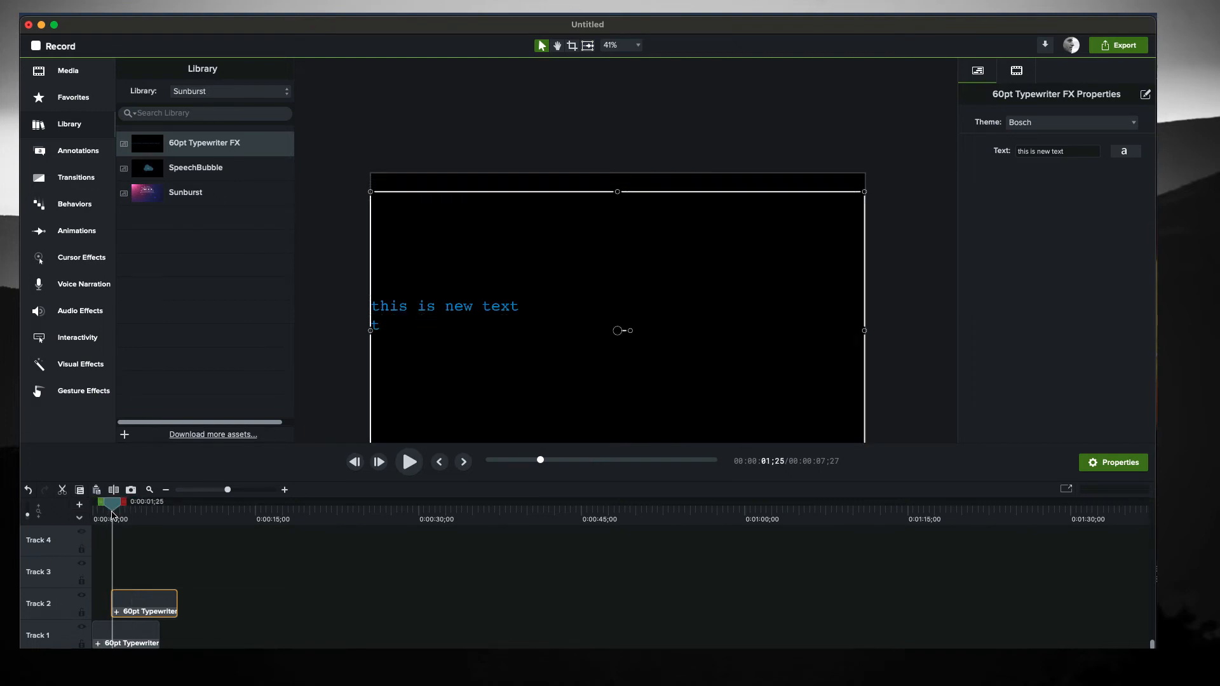
pyautogui.moveTo(112, 504); pyautogui.dragTo(103, 503)
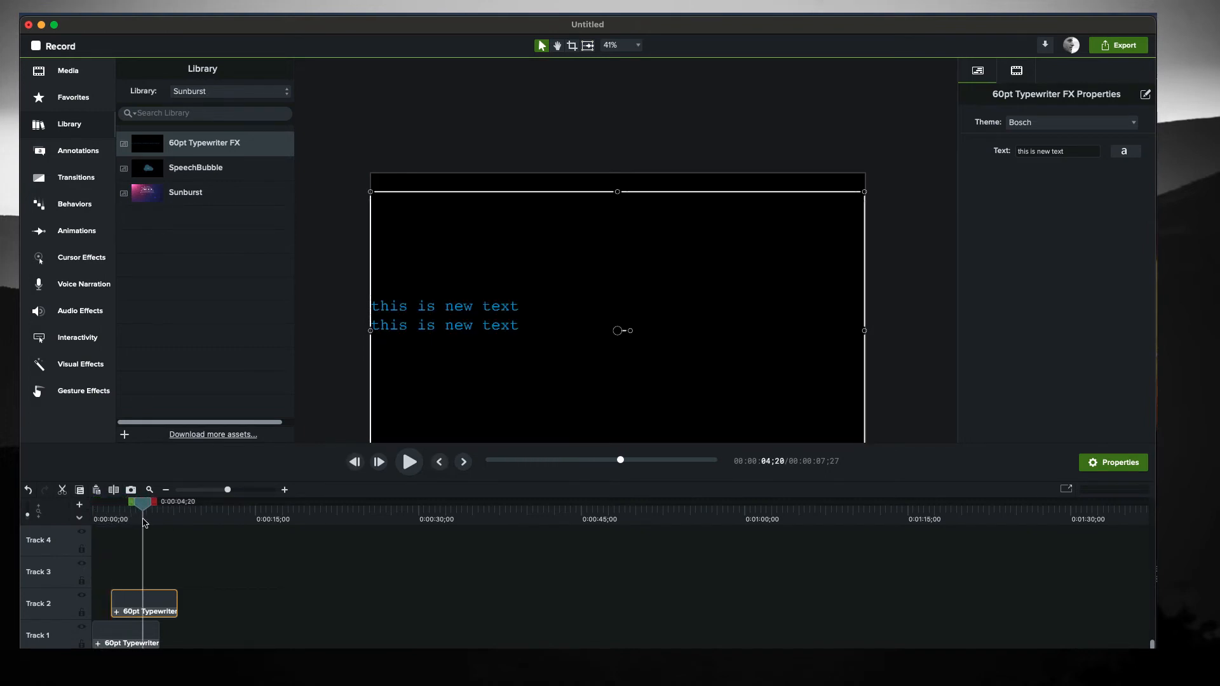
pyautogui.moveTo(1119, 141)
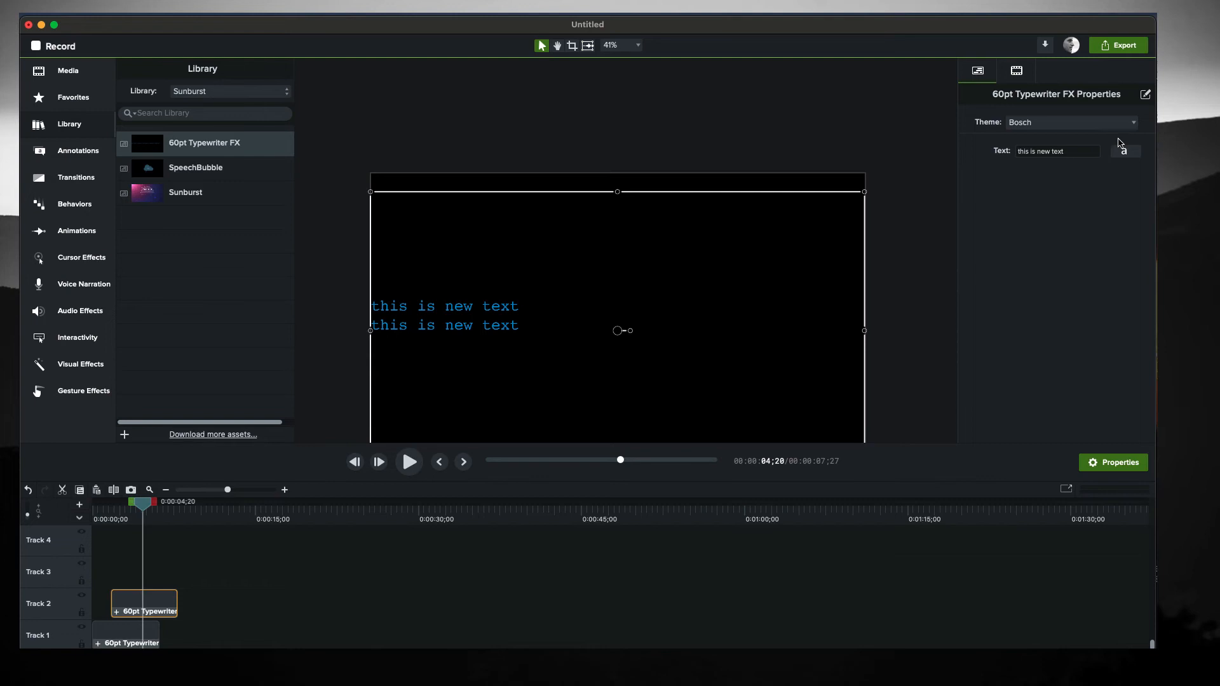
# Step: Set the new text line's font colour to red from the Vizualus palette
pyautogui.click(1125, 150)
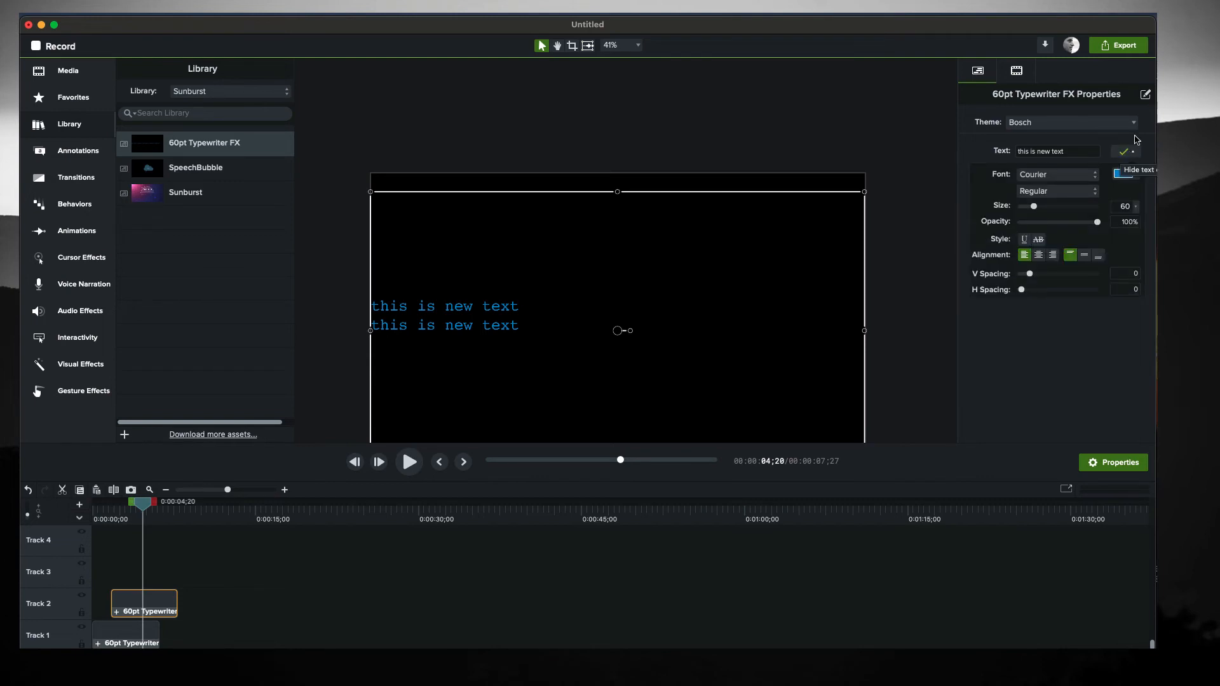
pyautogui.click(1123, 174)
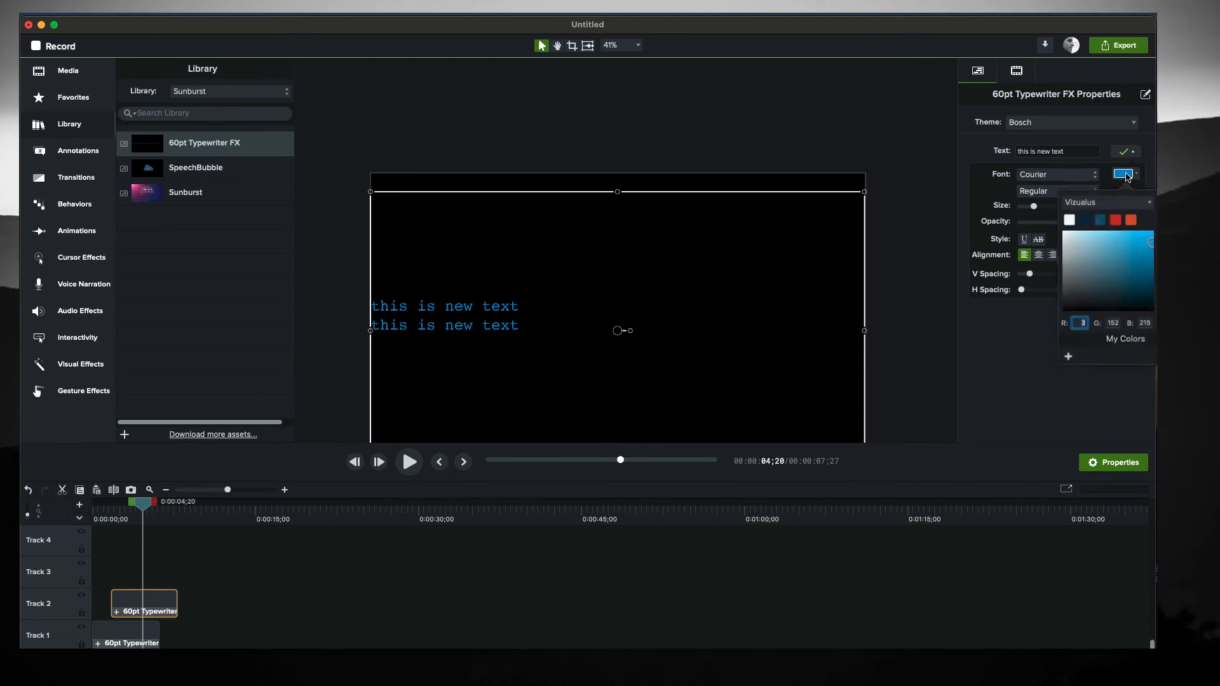
pyautogui.click(1119, 219)
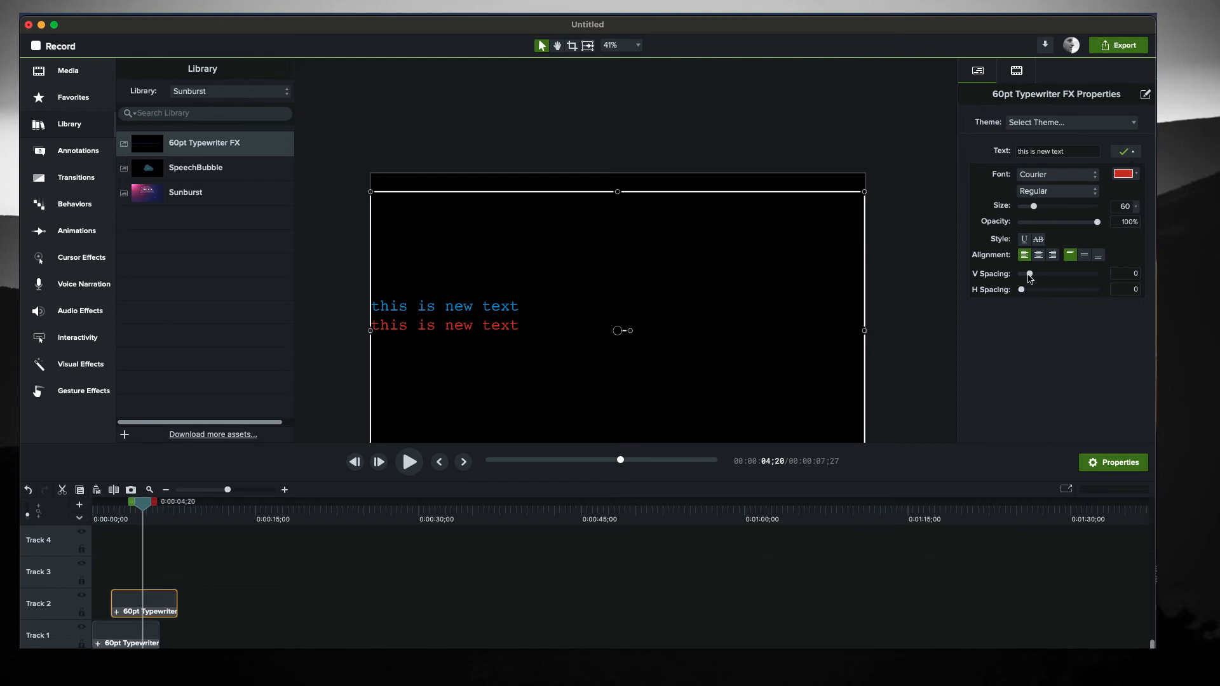
pyautogui.moveTo(1022, 291)
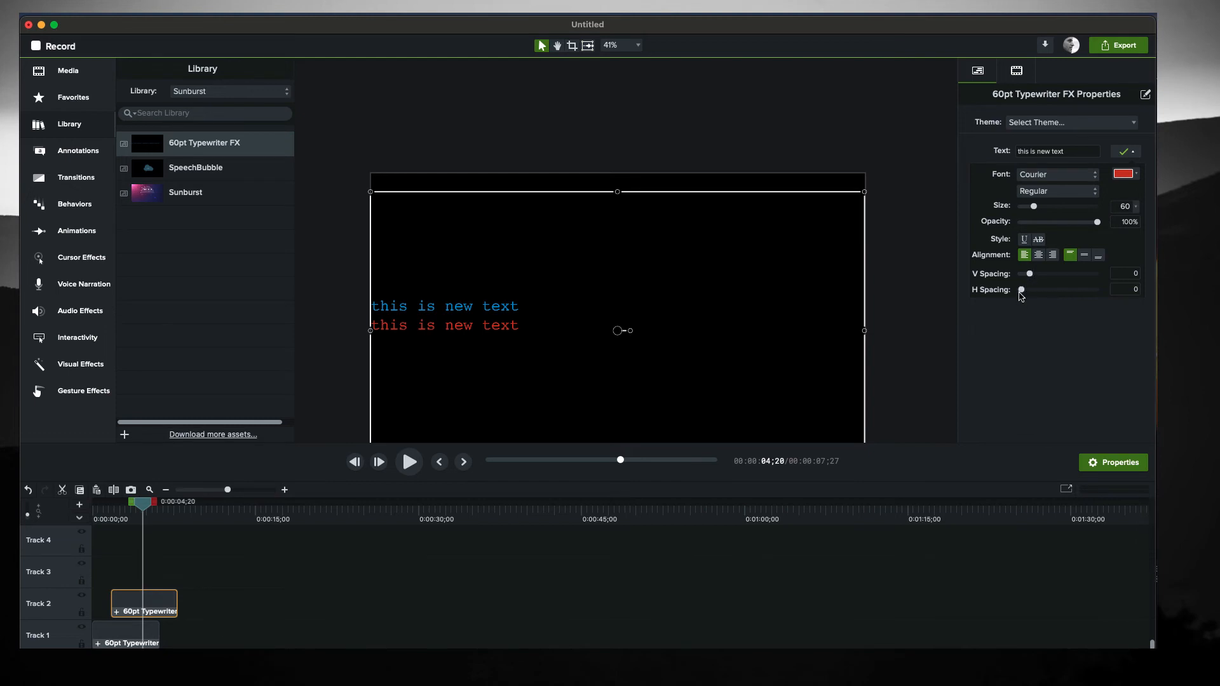
pyautogui.moveTo(1030, 274)
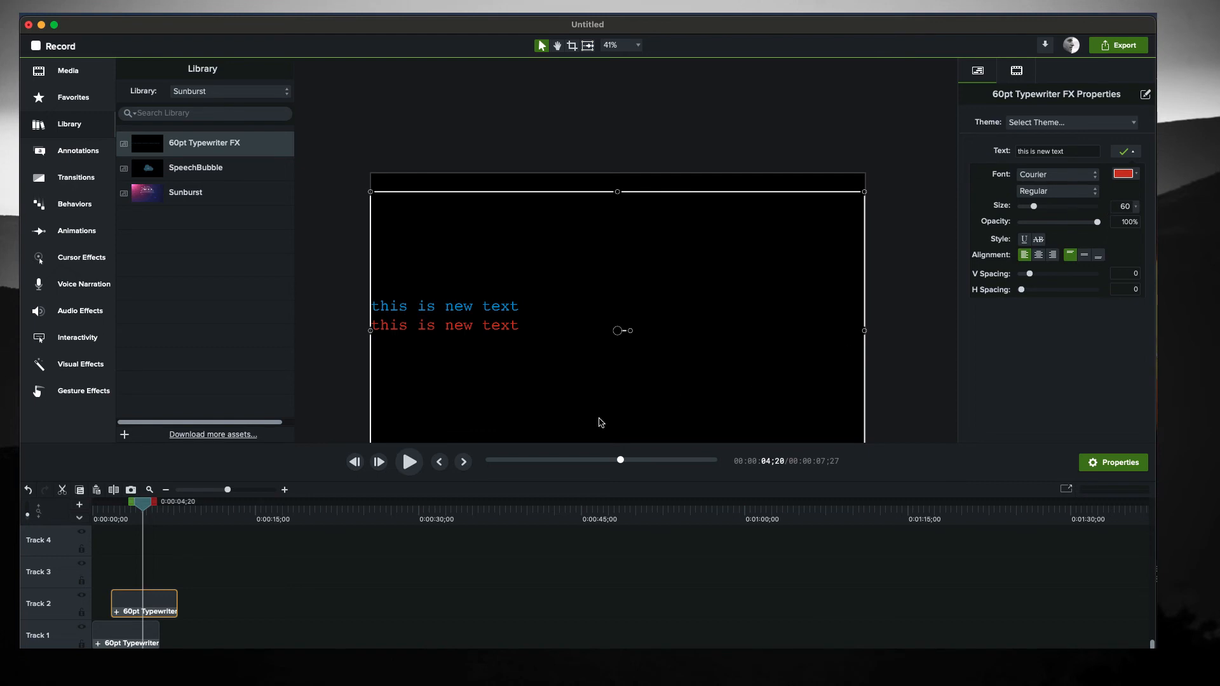
pyautogui.moveTo(1005, 221)
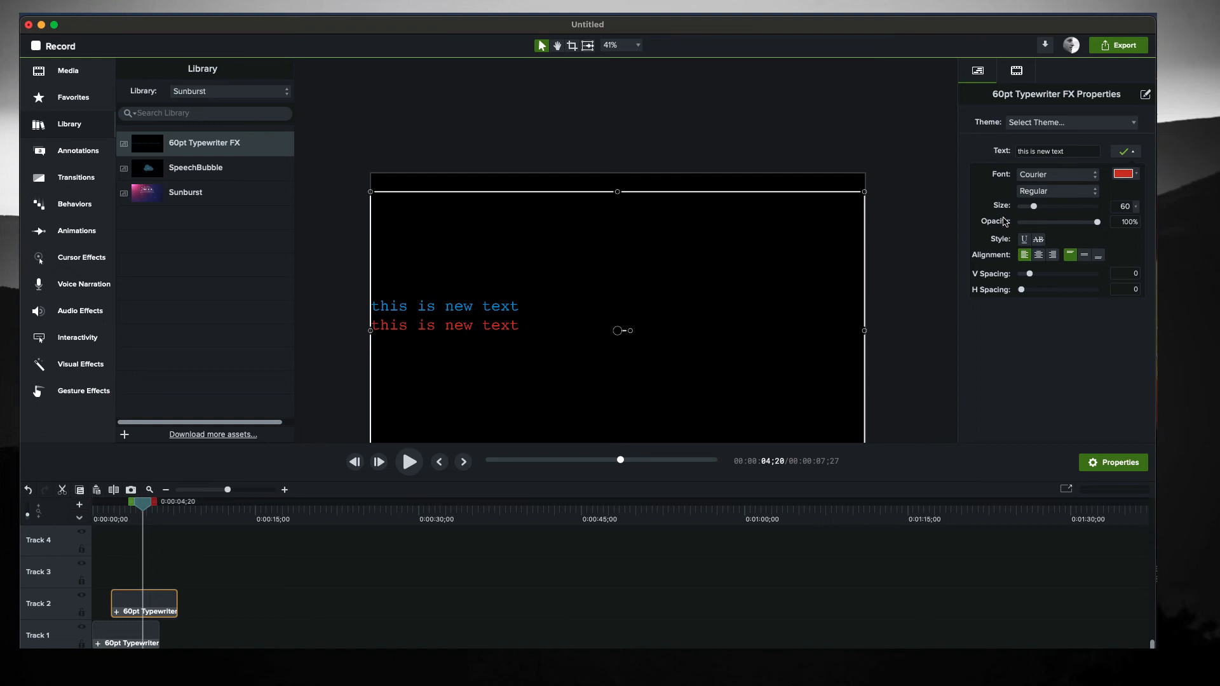
pyautogui.click(1057, 174)
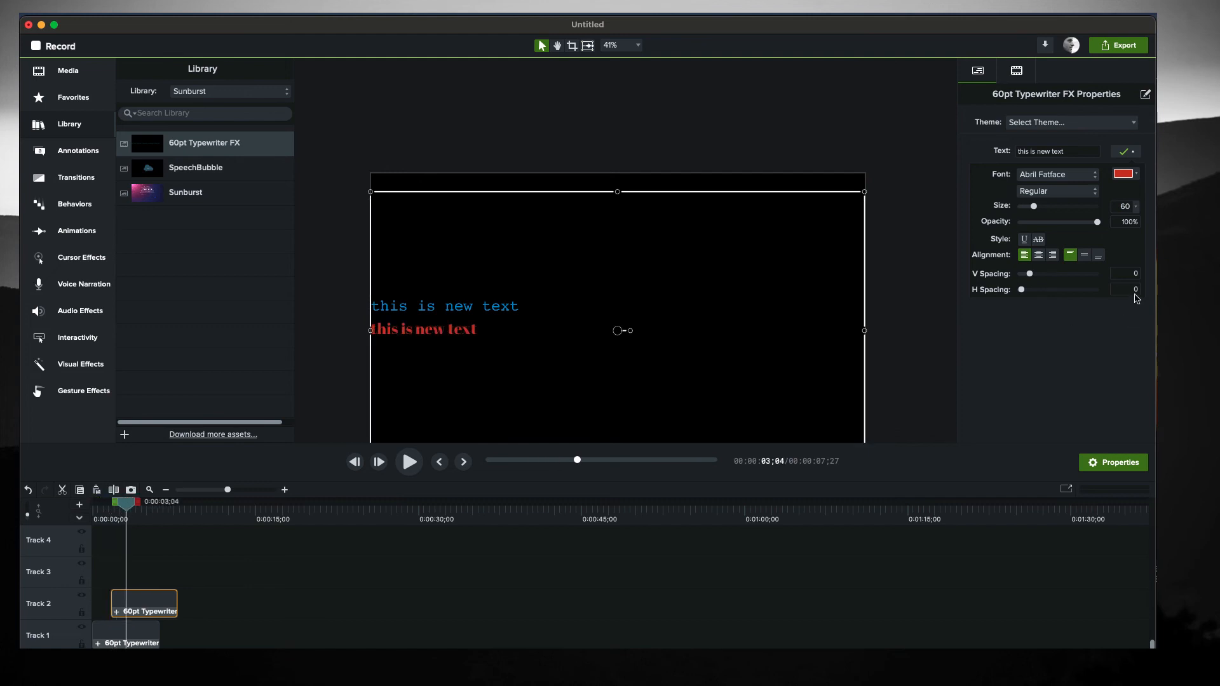
pyautogui.click(1058, 174)
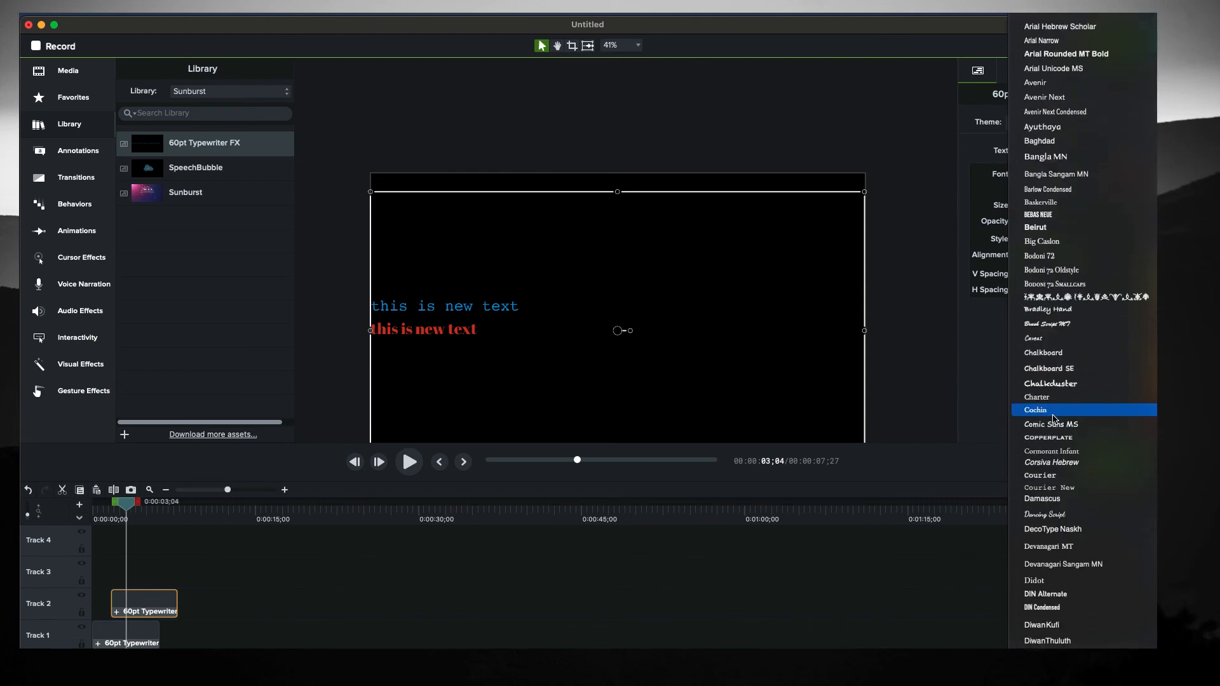
pyautogui.click(1040, 476)
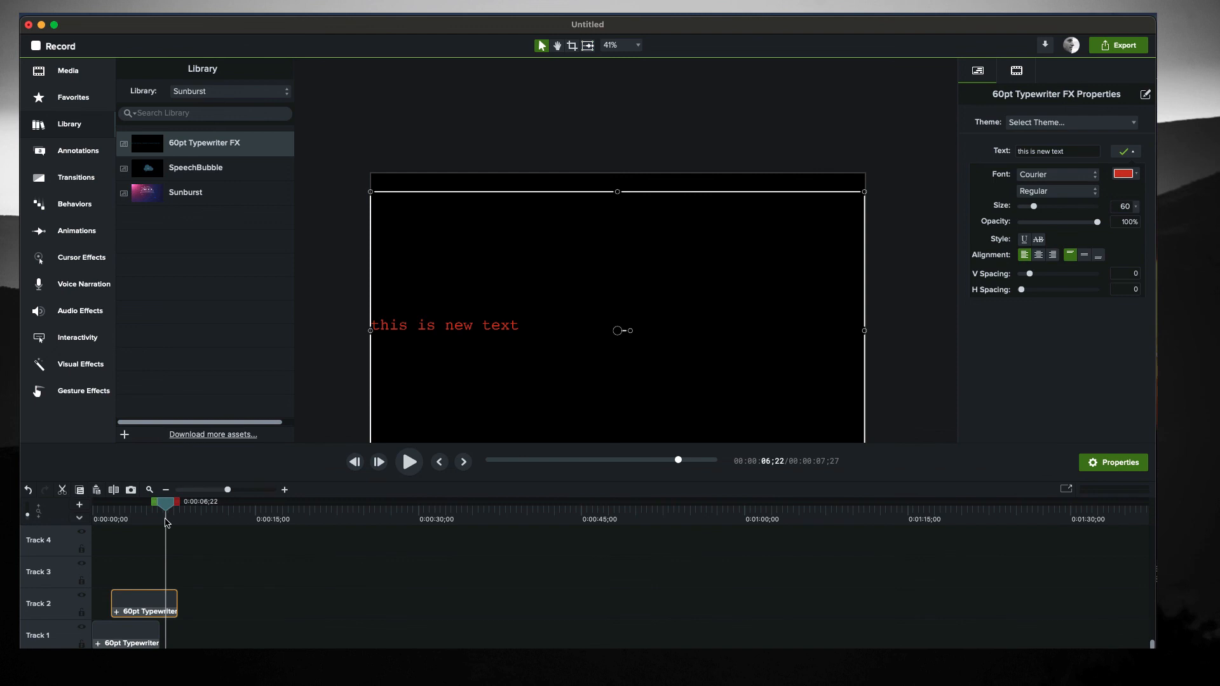
pyautogui.moveTo(413, 358)
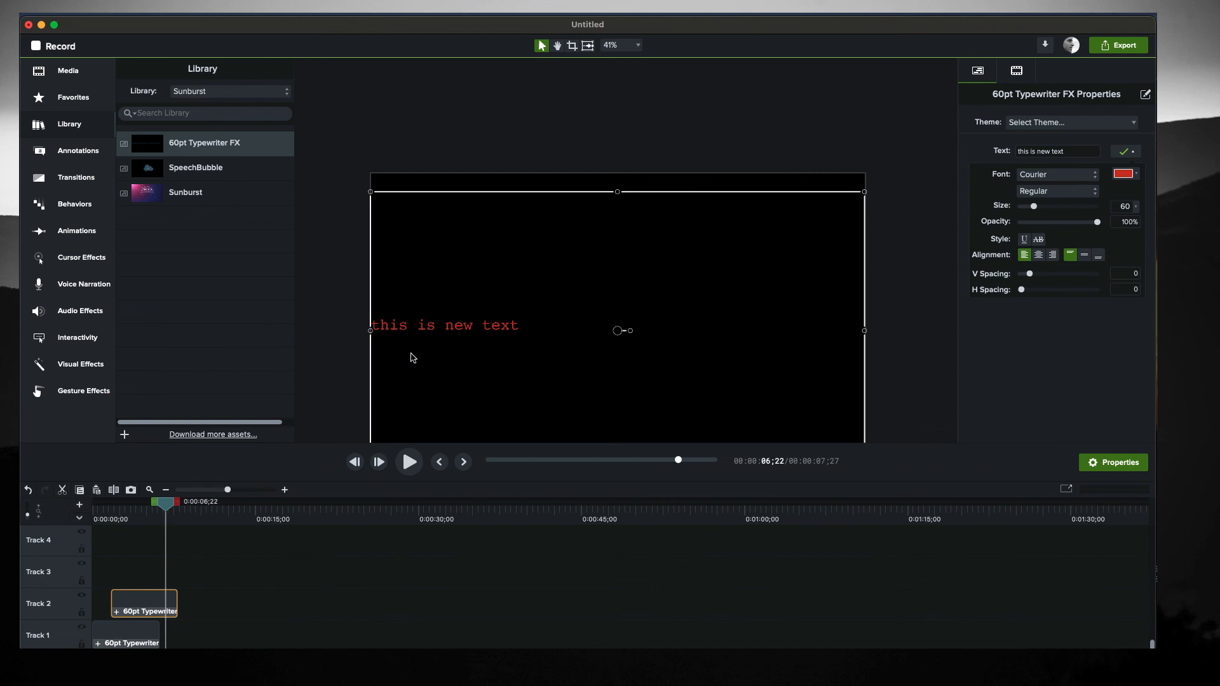
pyautogui.moveTo(177, 549)
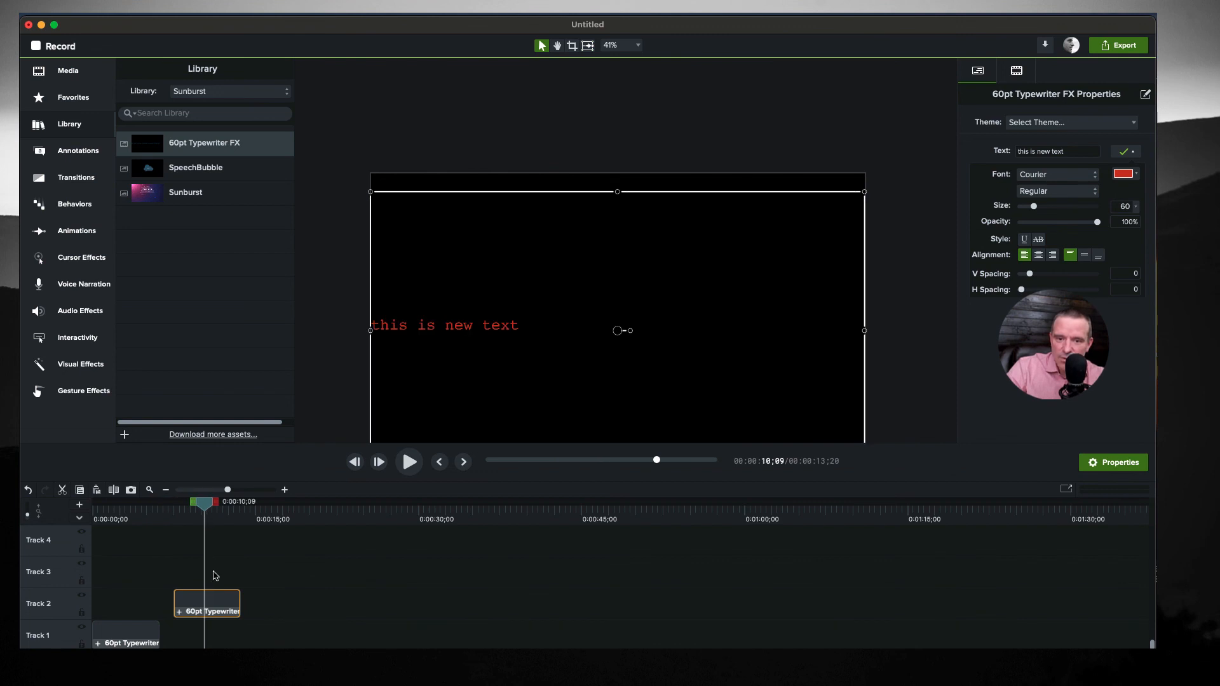
pyautogui.moveTo(1020, 141)
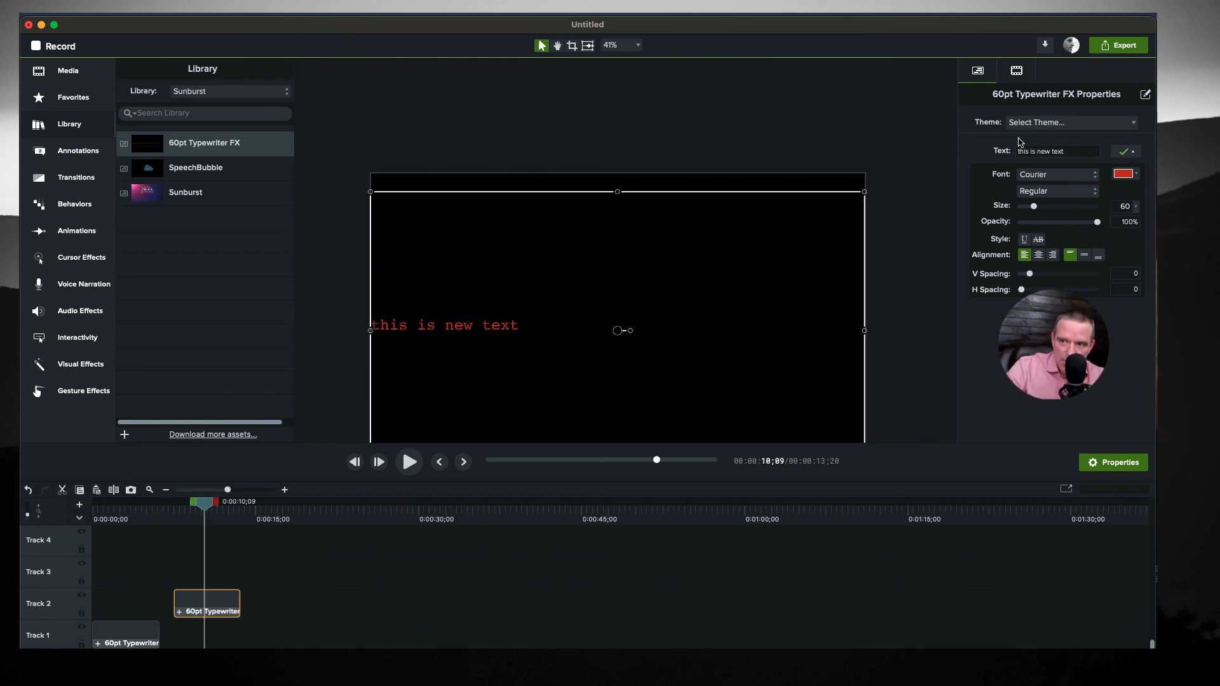
pyautogui.moveTo(1122, 140)
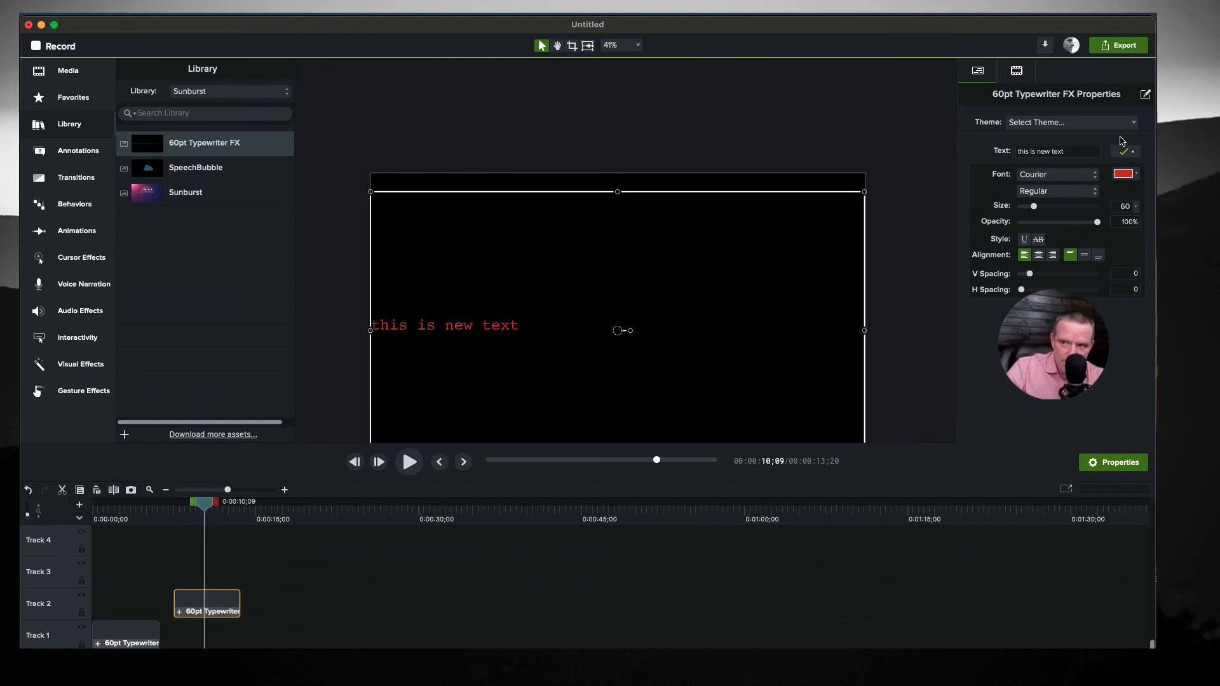